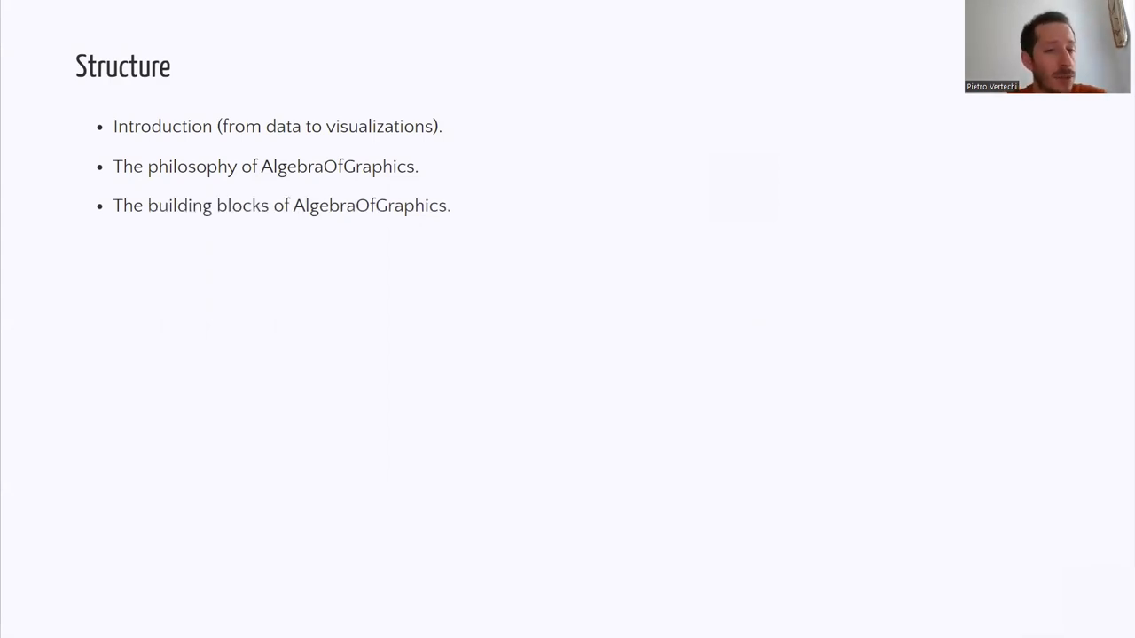
Reveal the remaining outline bullets and advance to the 'From data to visualization' slide
key(right)
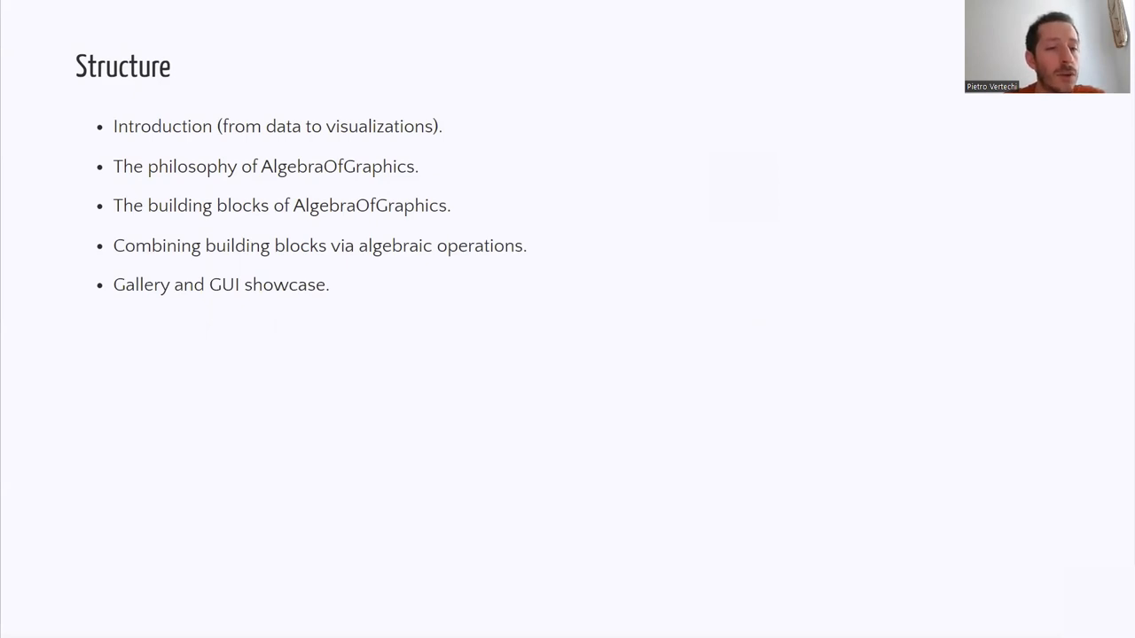
key(Right)
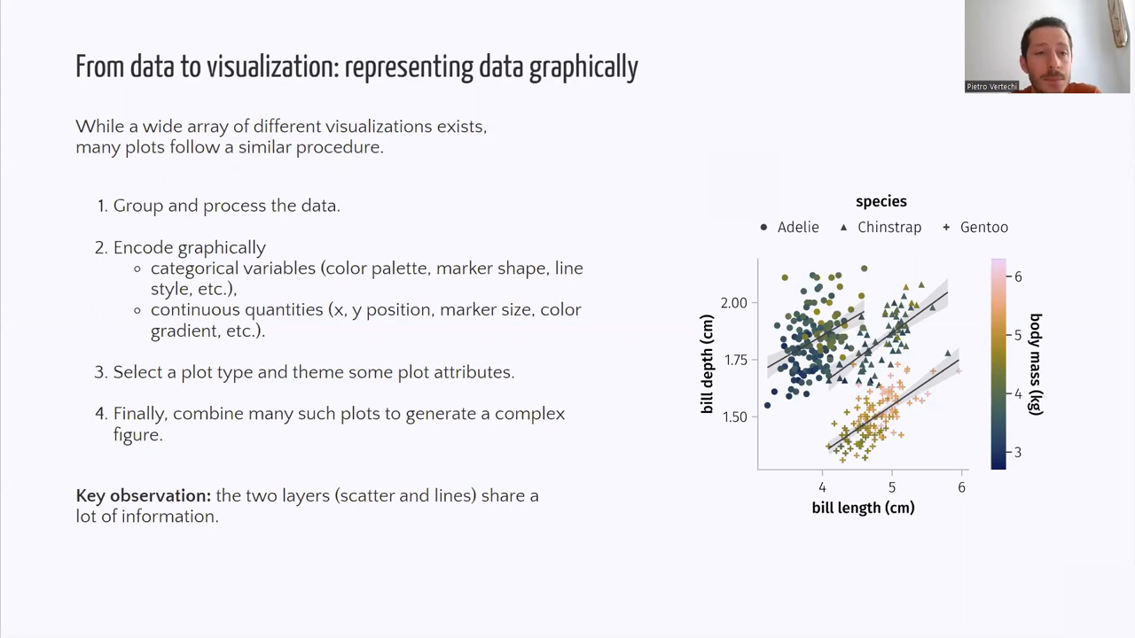
Advance to the 'Philosophy of AlgebraOfGraphics' slide listing its five aims
key(Right)
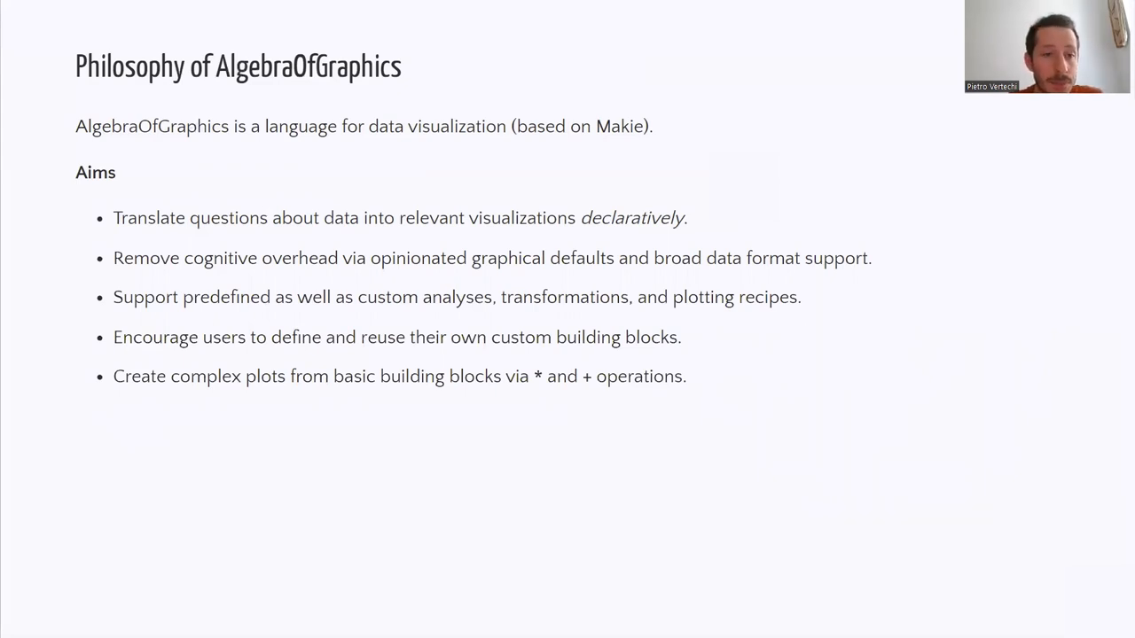
Advance to the 'How does AlgebraOfGraphics work?' slide with the penguin scatter code and plot
key(Right)
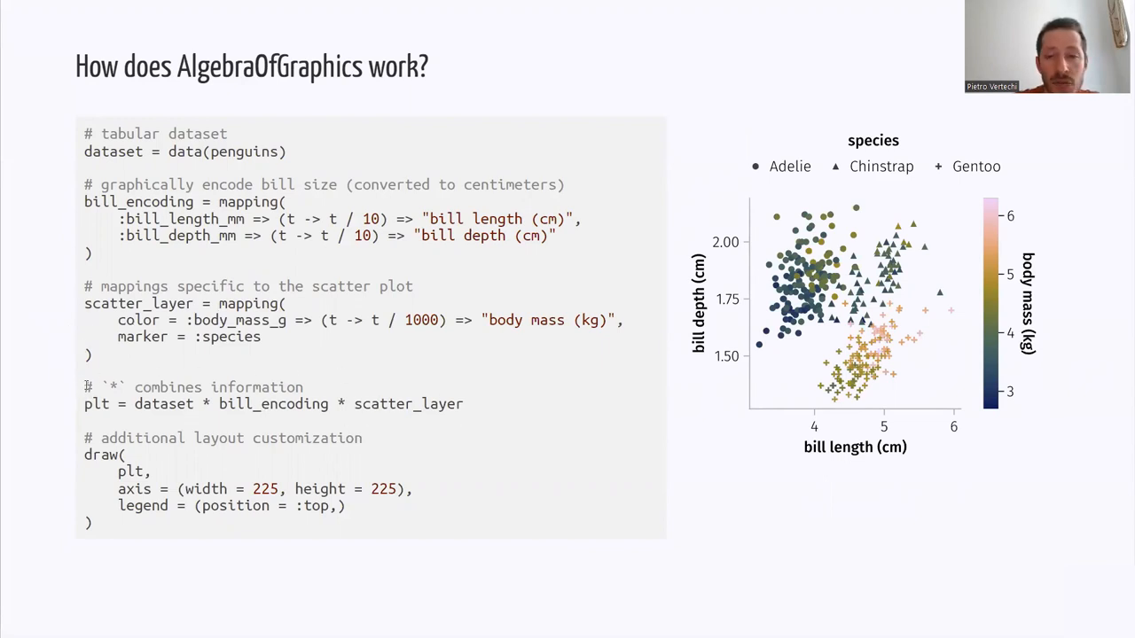
mouse_move(694, 461)
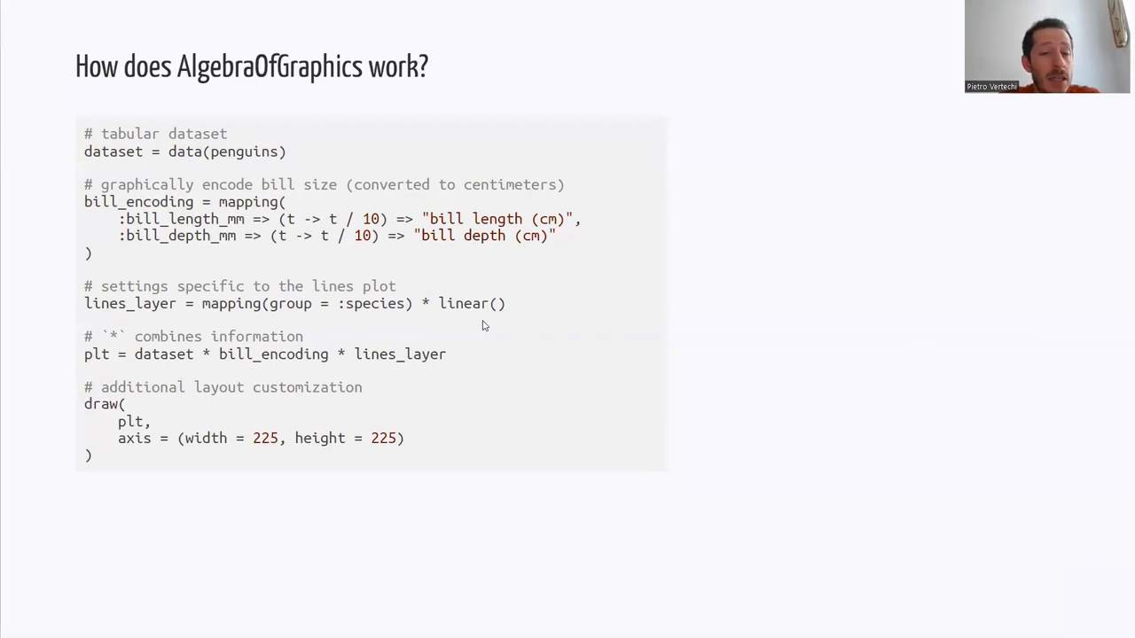
mouse_move(653, 75)
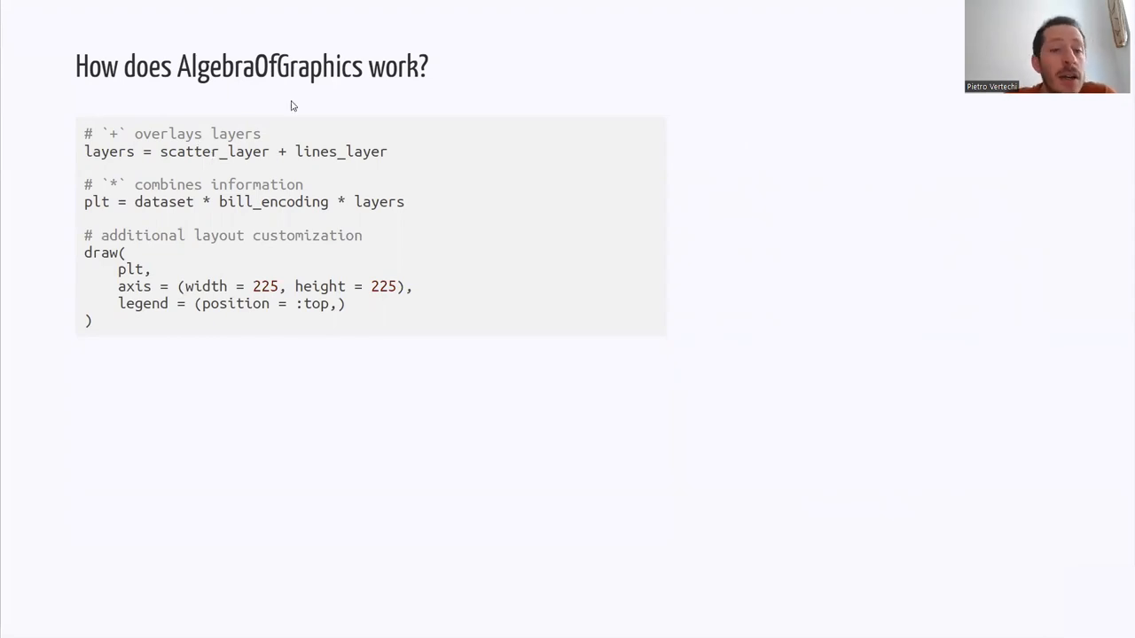
mouse_move(384, 165)
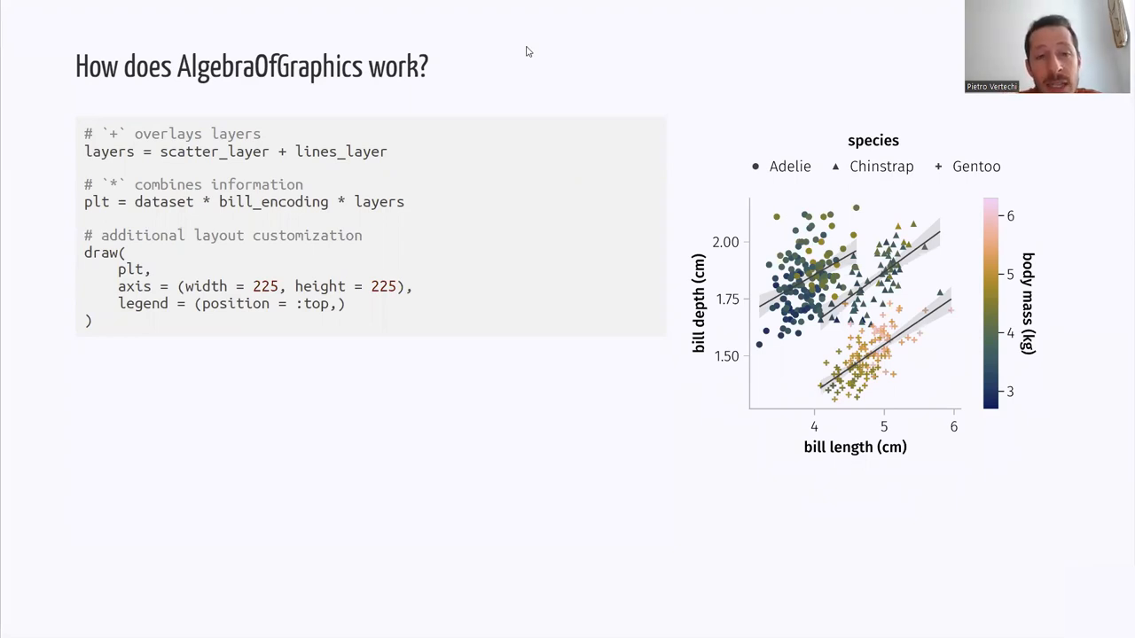
Append * visual(color = :slategray) to lines_layer so the fit lines turn slate gray
text(* visual(color = :slategray))
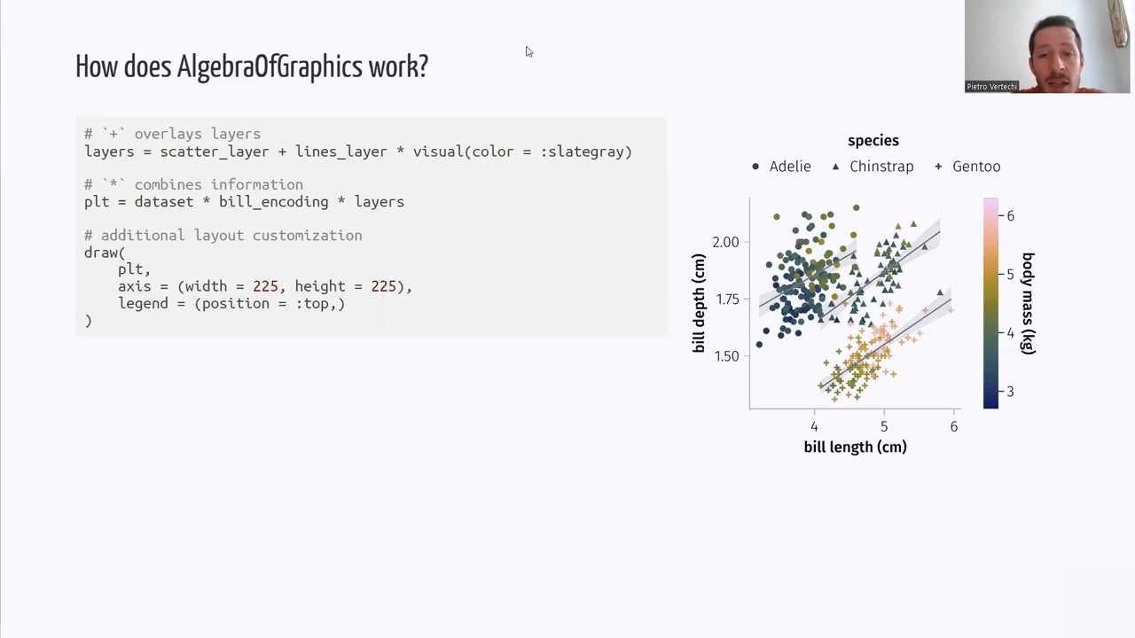
mouse_move(501, 166)
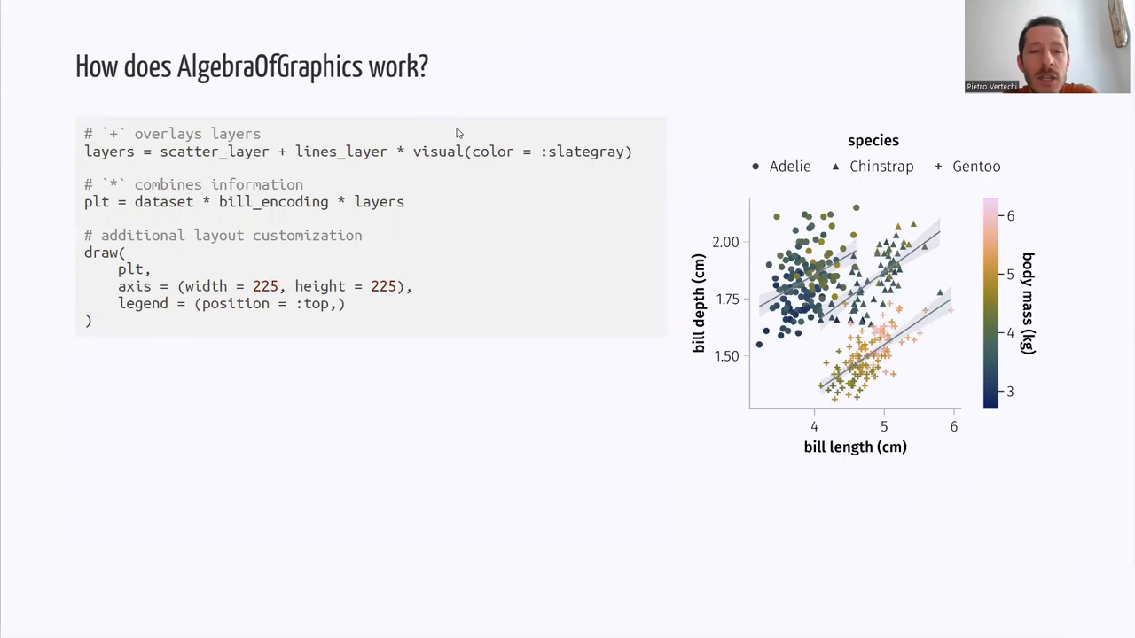
mouse_move(768, 42)
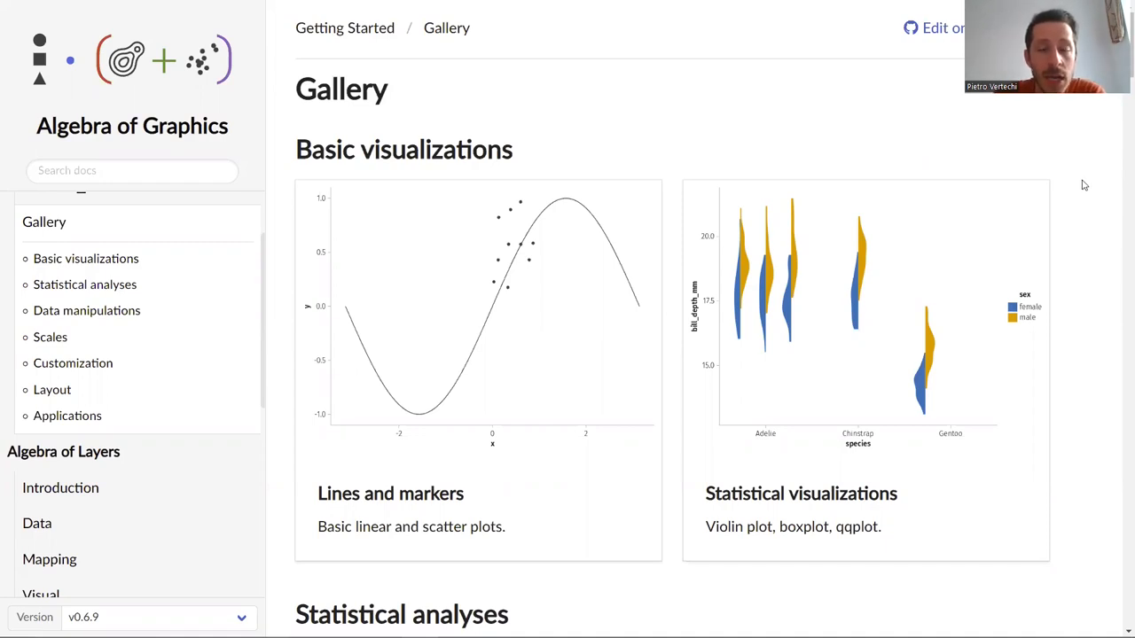
mouse_move(1090, 161)
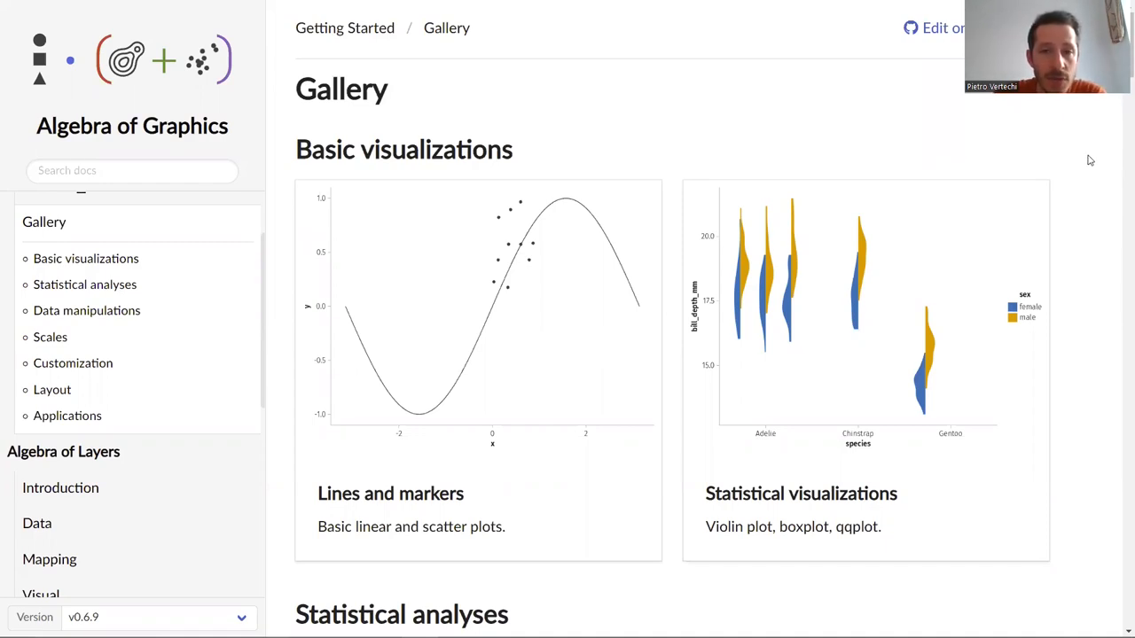
mouse_move(1058, 212)
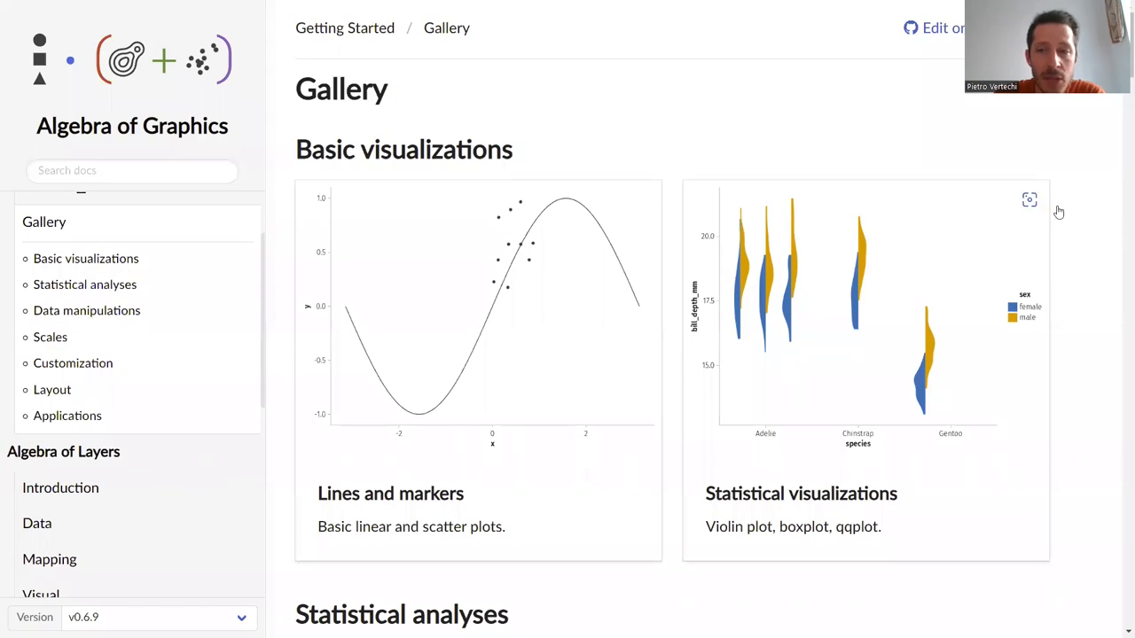
Scroll the Gallery past Customization, Layout and Applications to the Time series example and footer
scroll(down, 3)
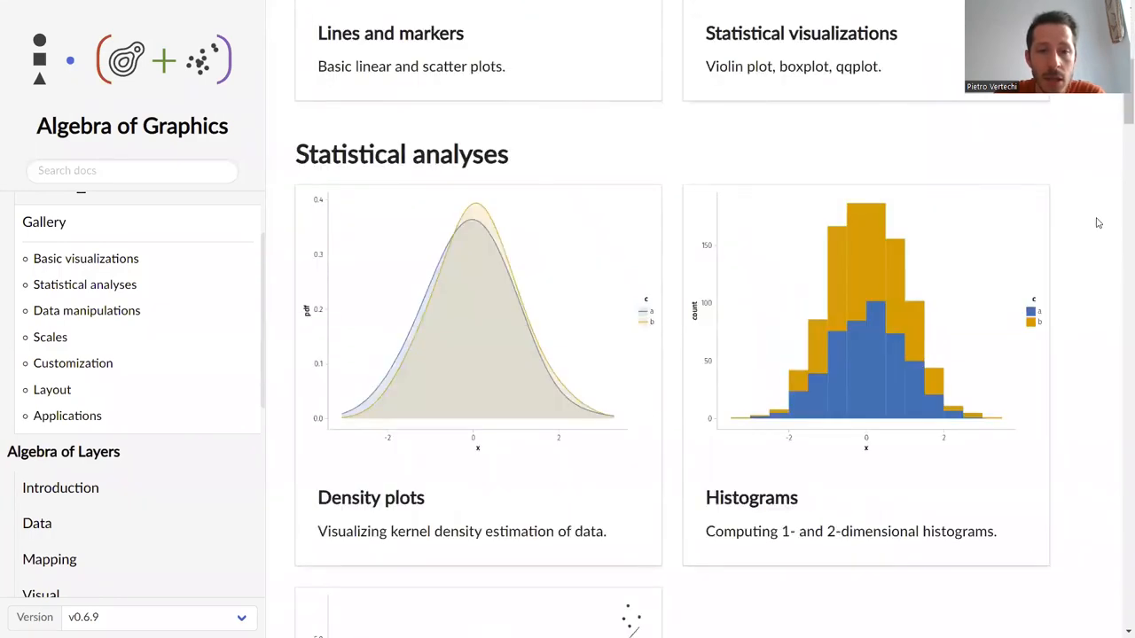
scroll(down, 3)
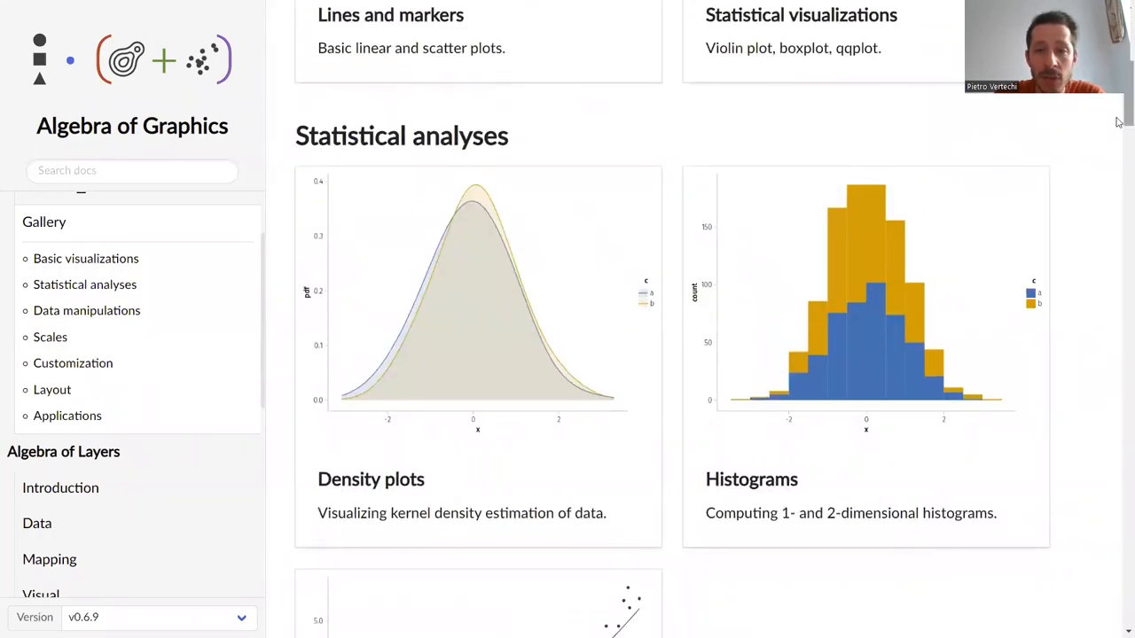
scroll(down, 3)
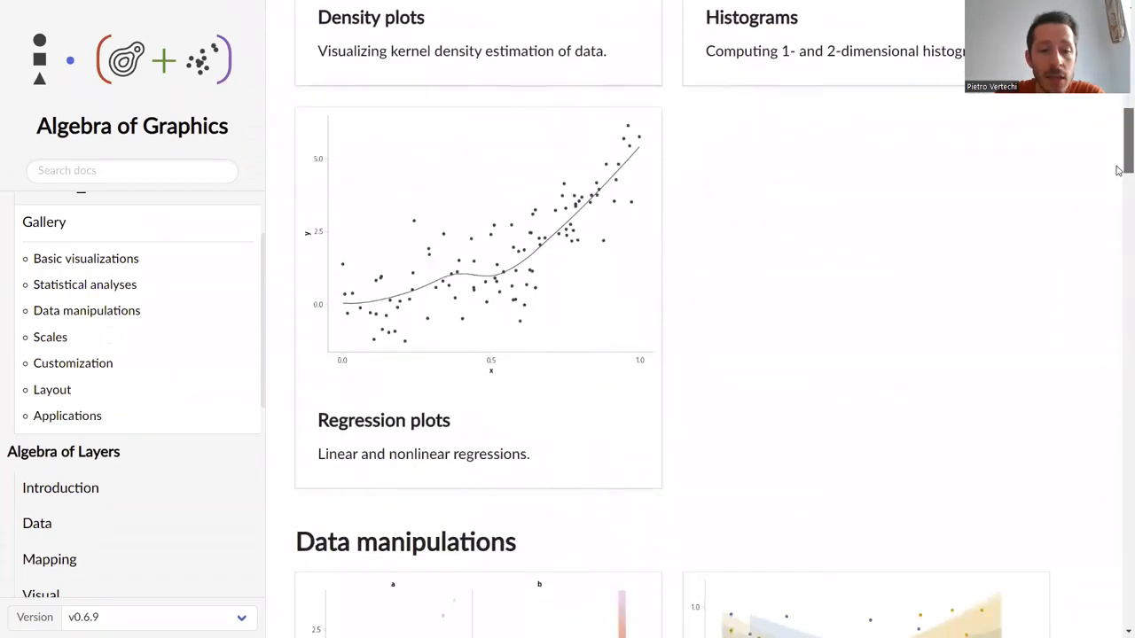
scroll(down, 3)
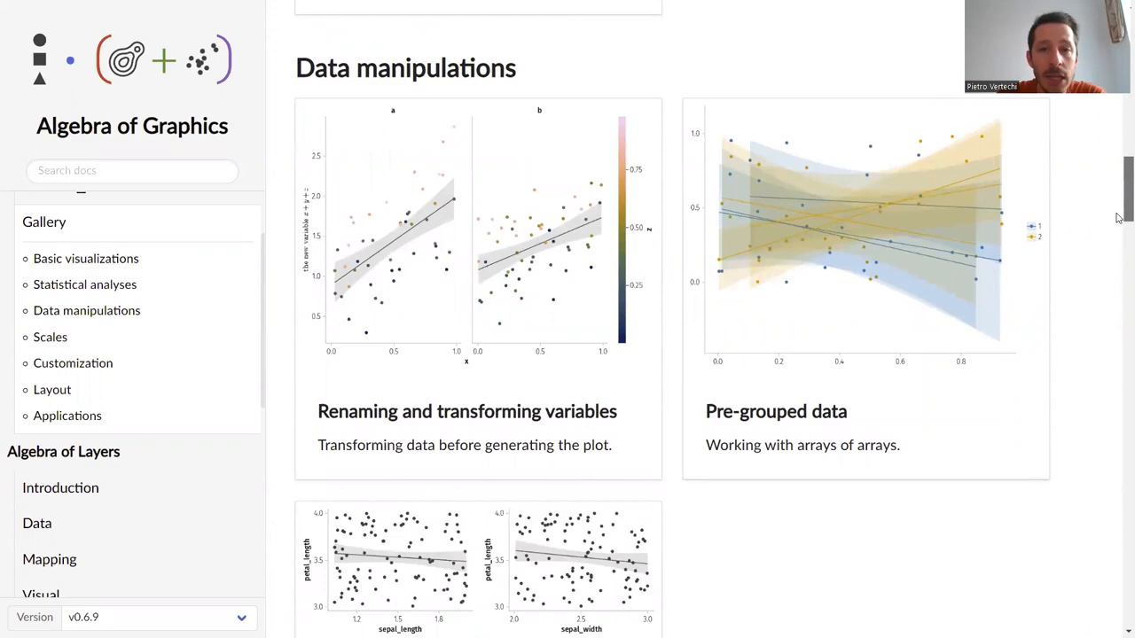
scroll(down, 3)
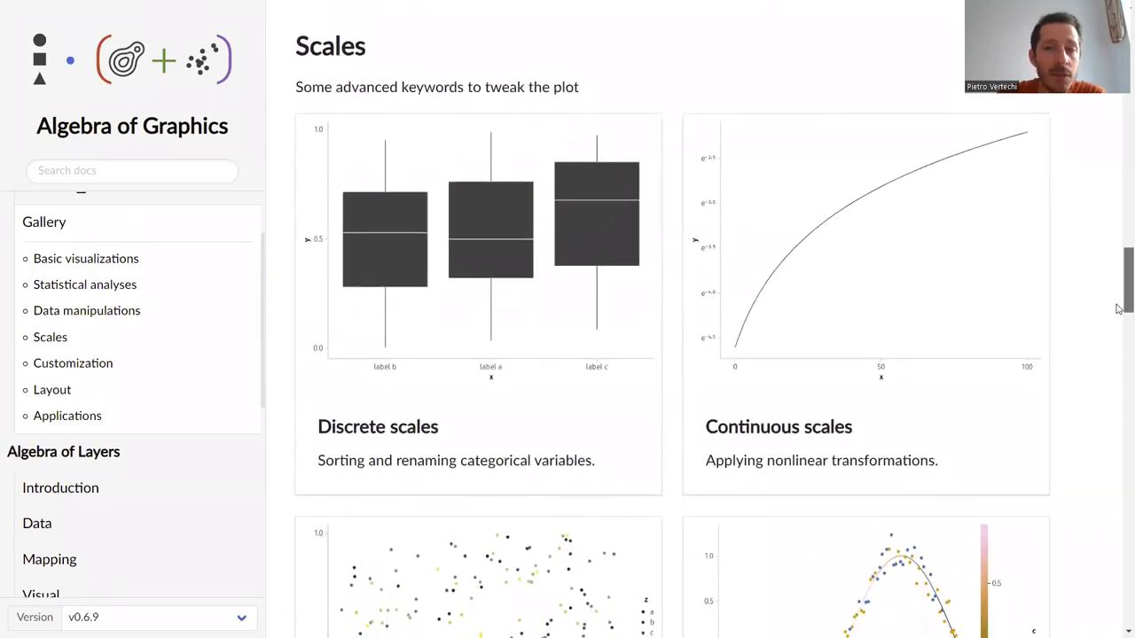
scroll(down, 3)
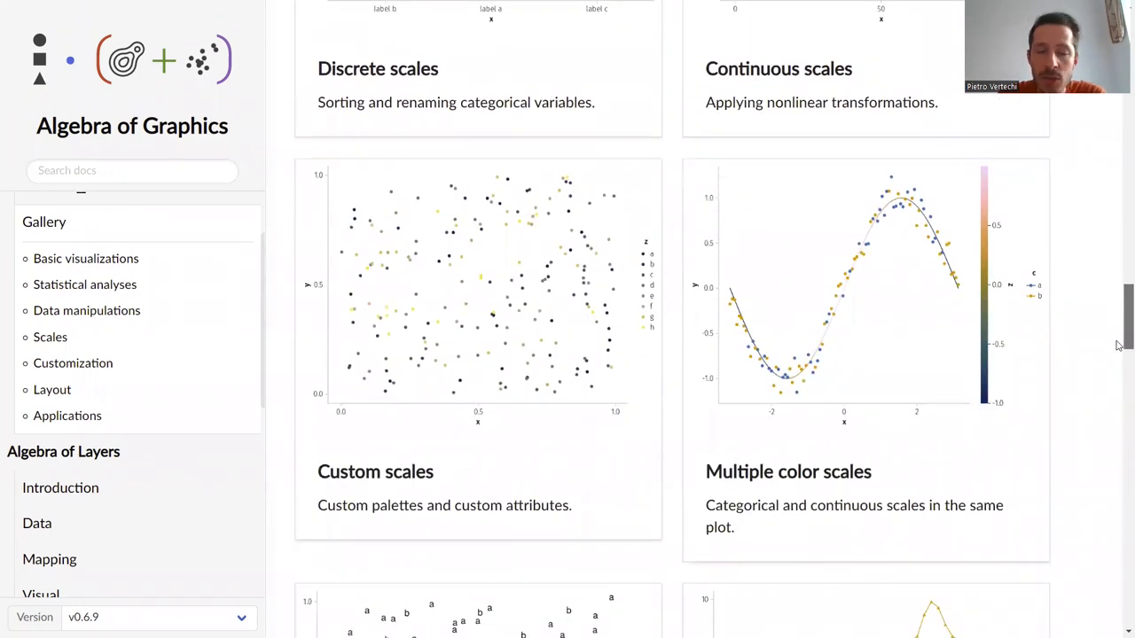
scroll(down, 3)
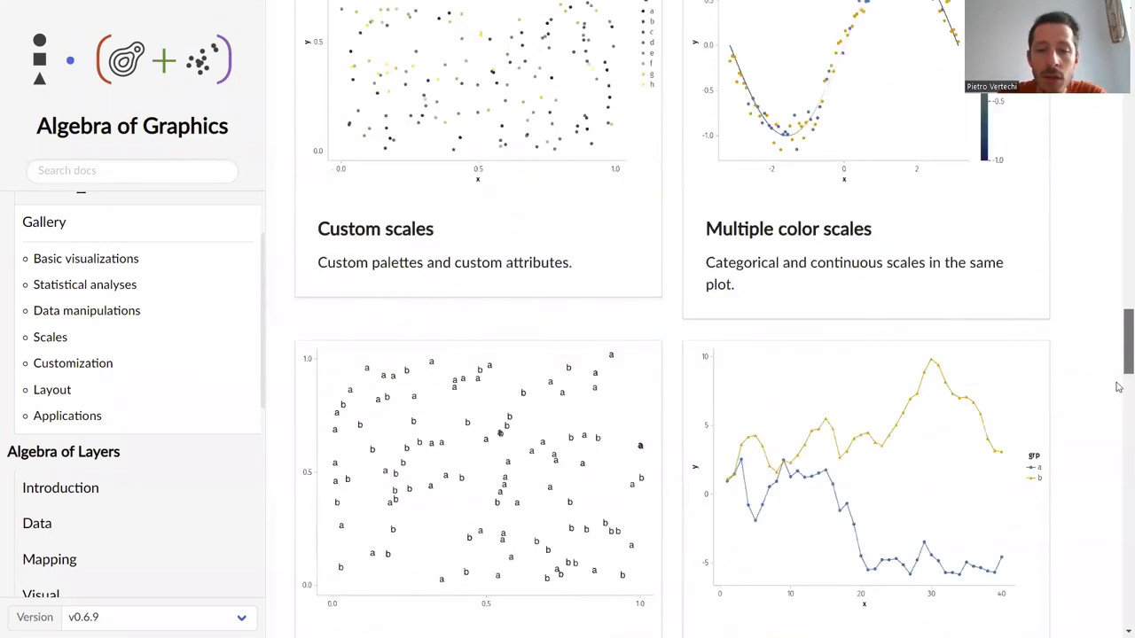
scroll(down, 3)
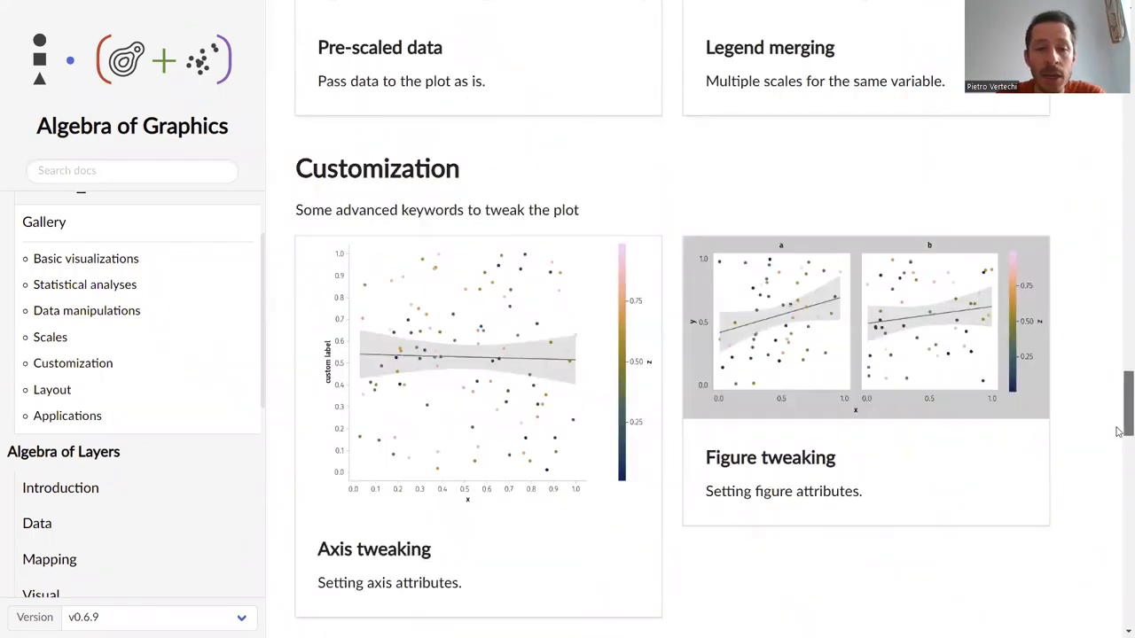
scroll(down, 3)
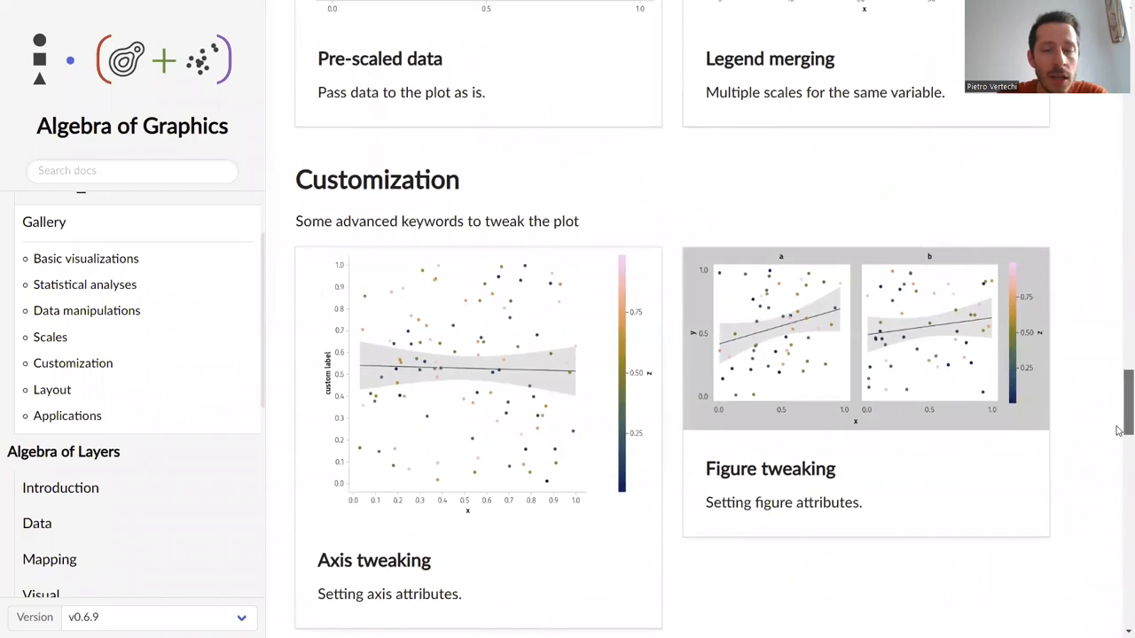
scroll(down, 3)
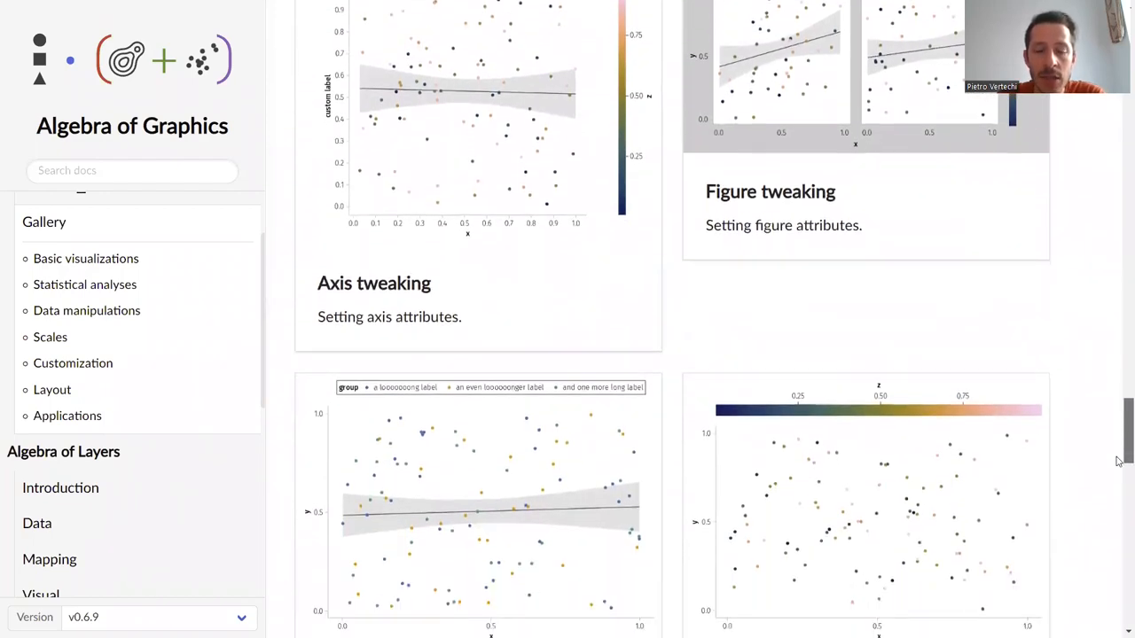
scroll(down, 3)
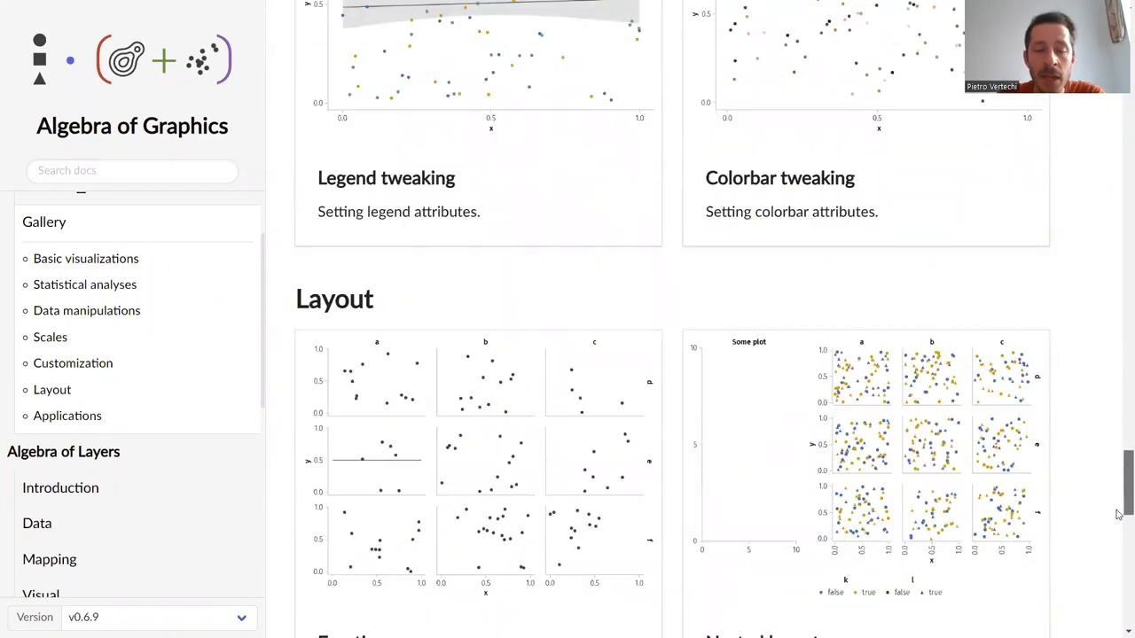
scroll(down, 3)
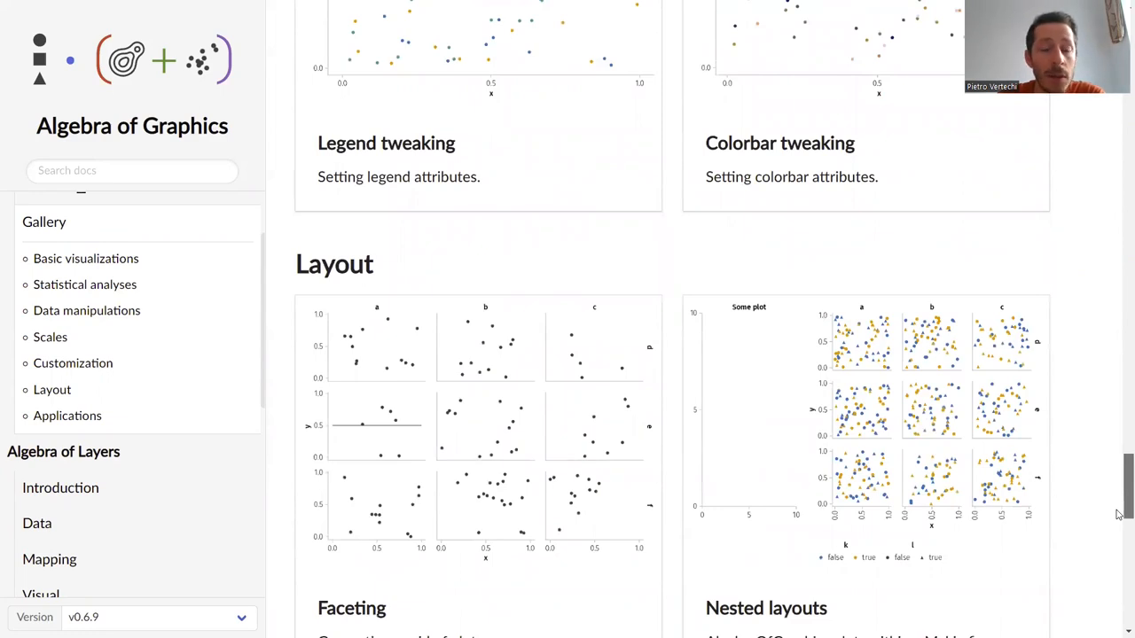
scroll(down, 3)
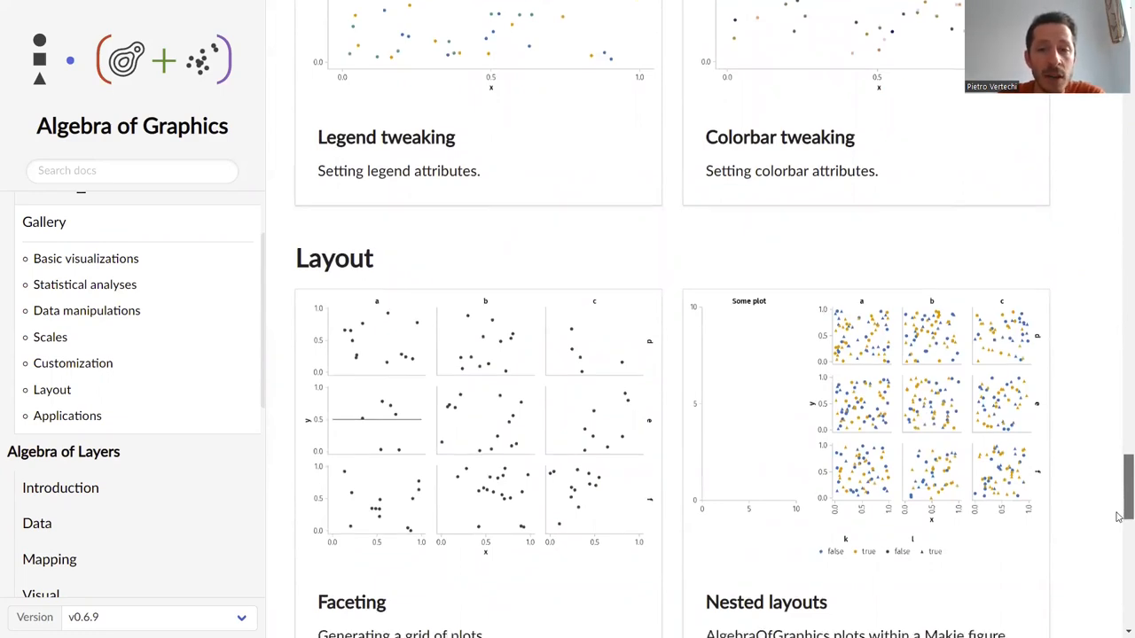
scroll(down, 3)
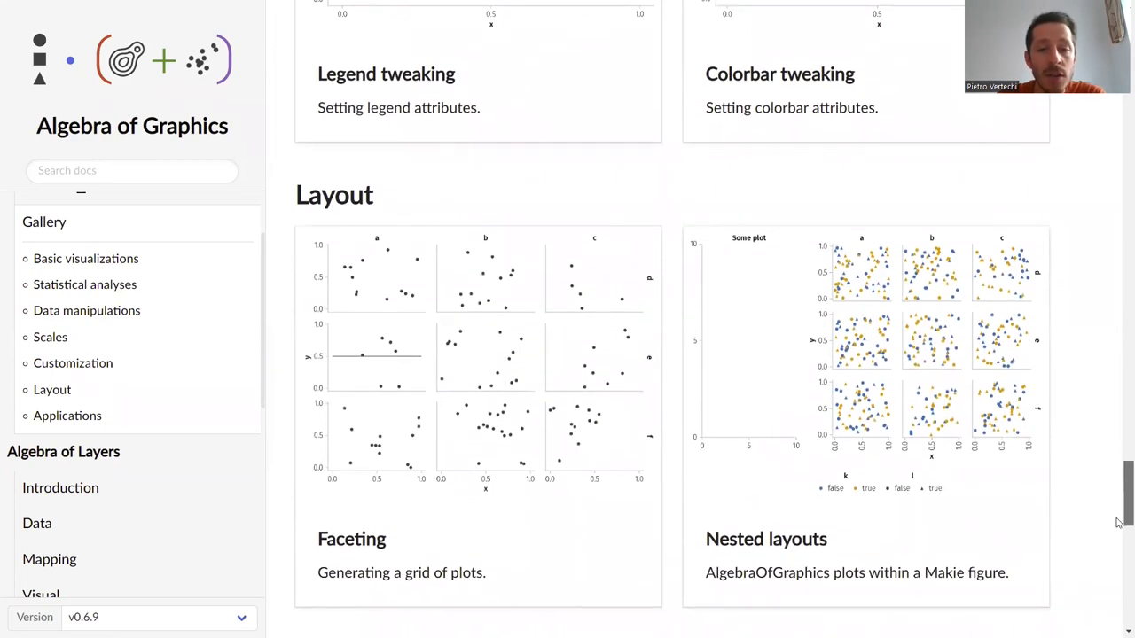
scroll(down, 3)
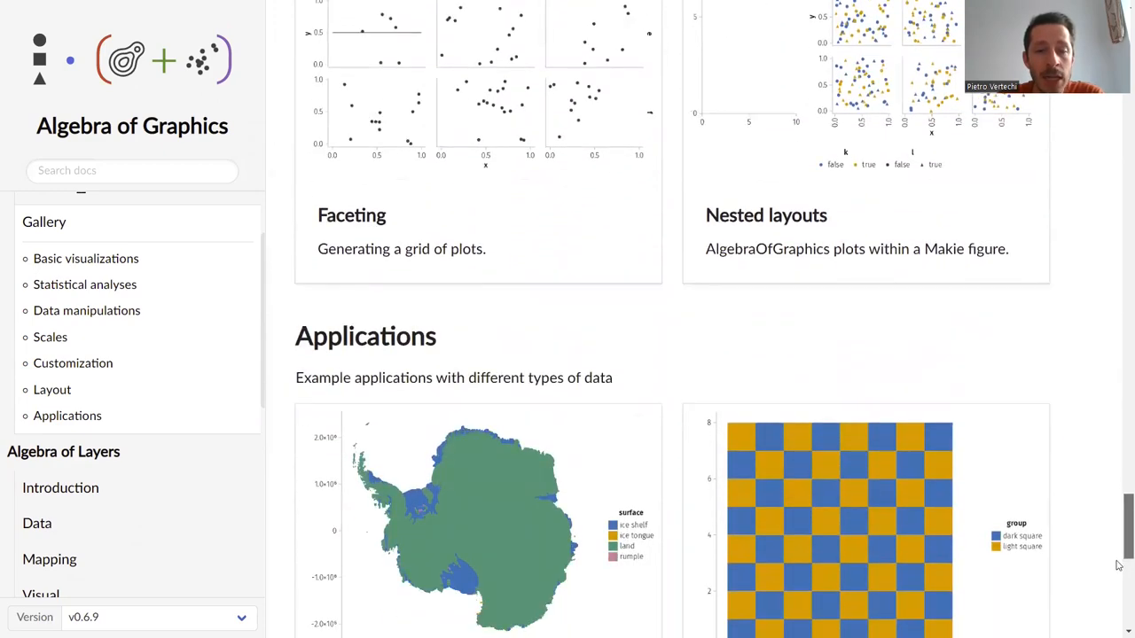
scroll(down, 3)
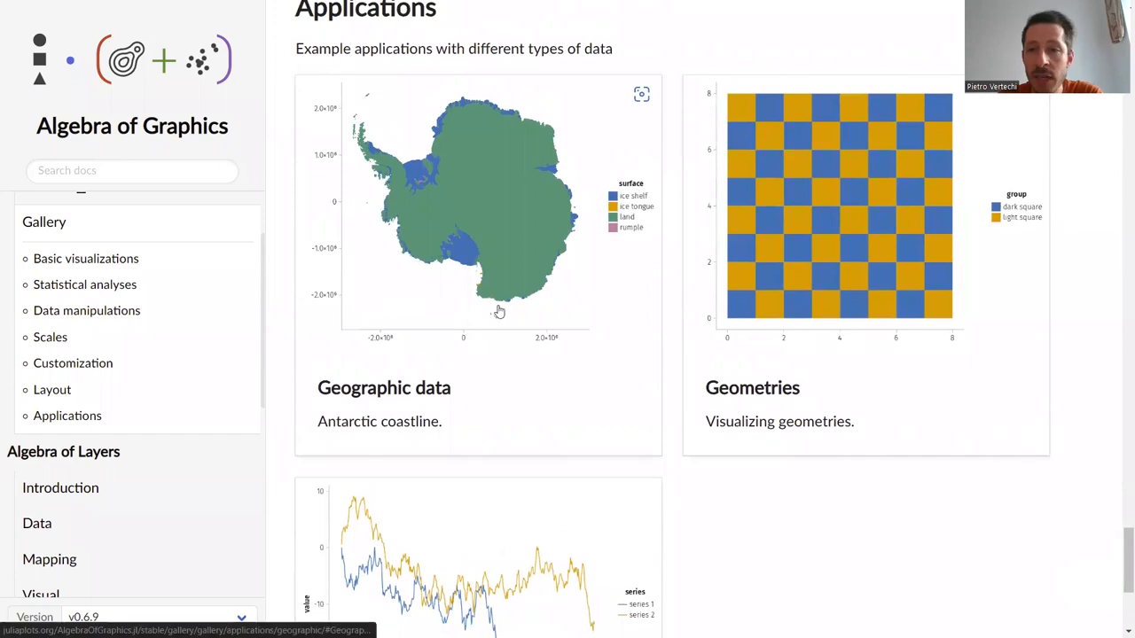
scroll(down, 3)
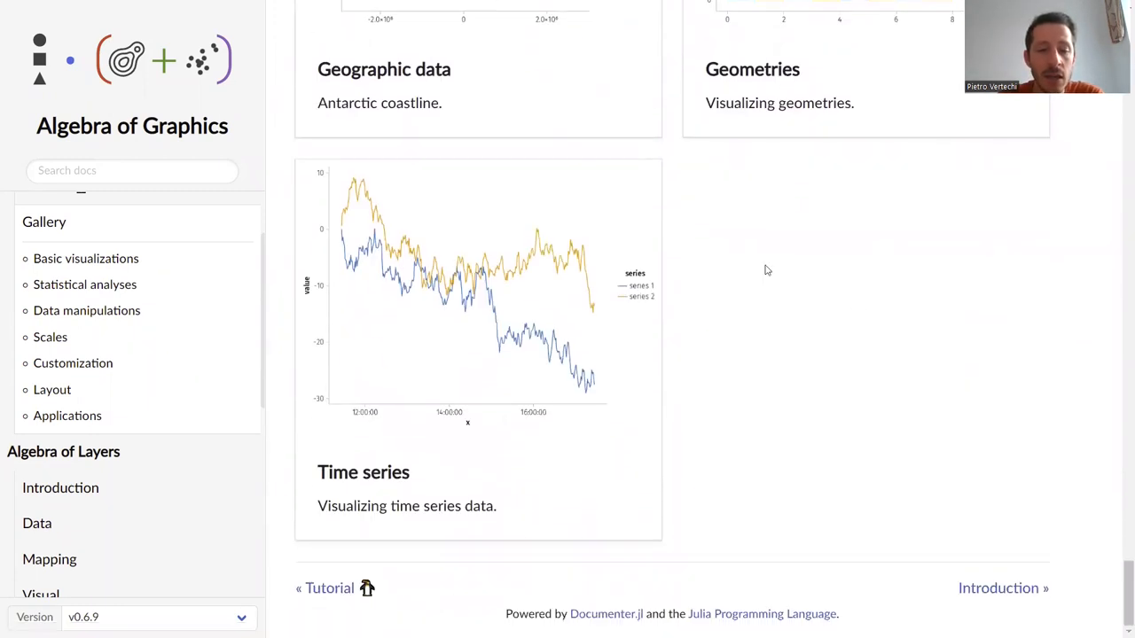
mouse_move(700, 264)
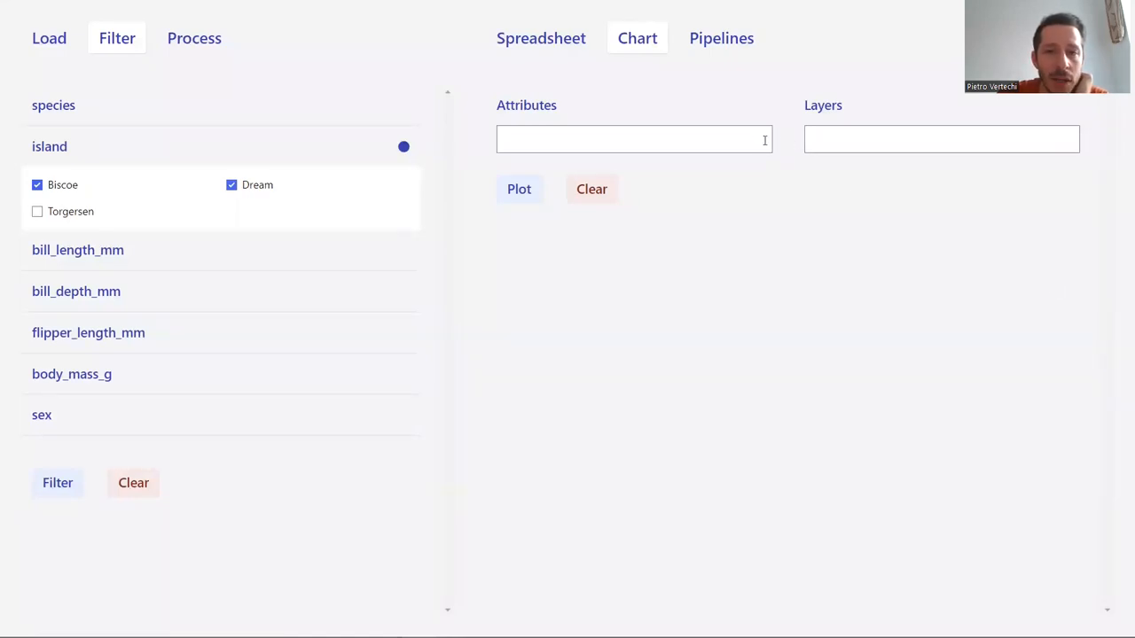
Enter attributes :bill_length_mm :bill_depth_mm color:species col:island, and begin 'scatter' in Layers
click(634, 139)
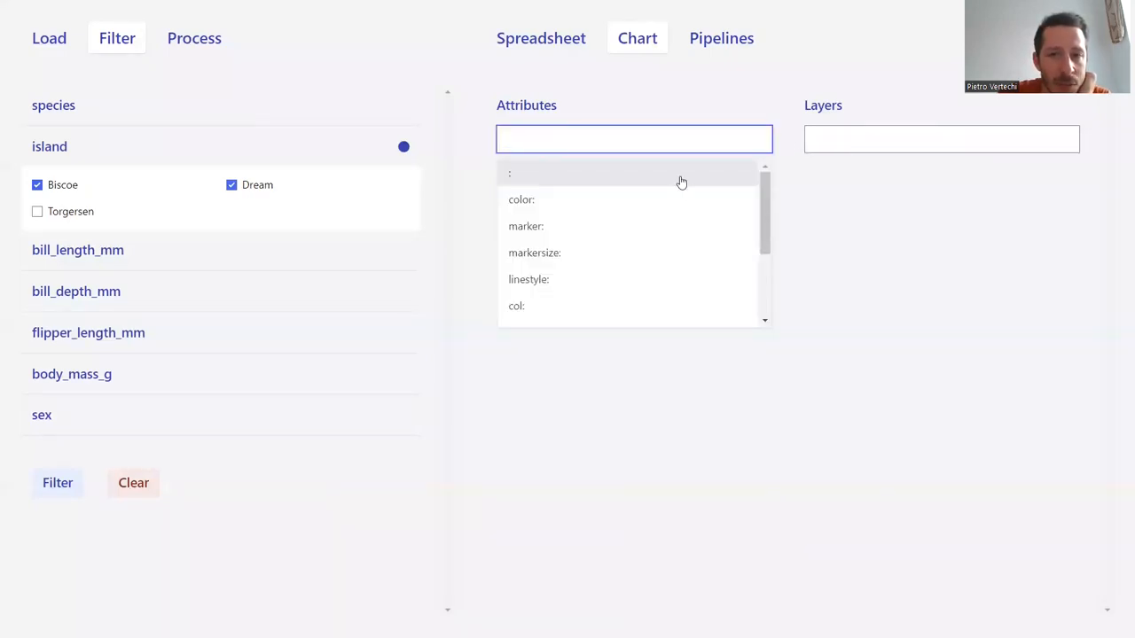
text(:bill_length_mm :)
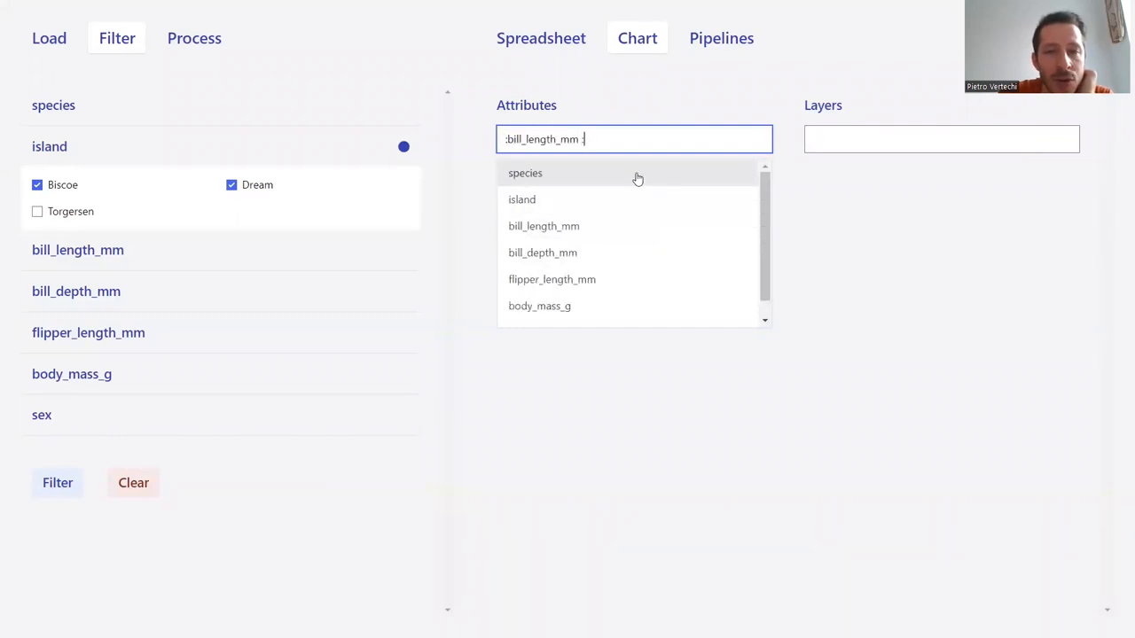
mouse_move(618, 226)
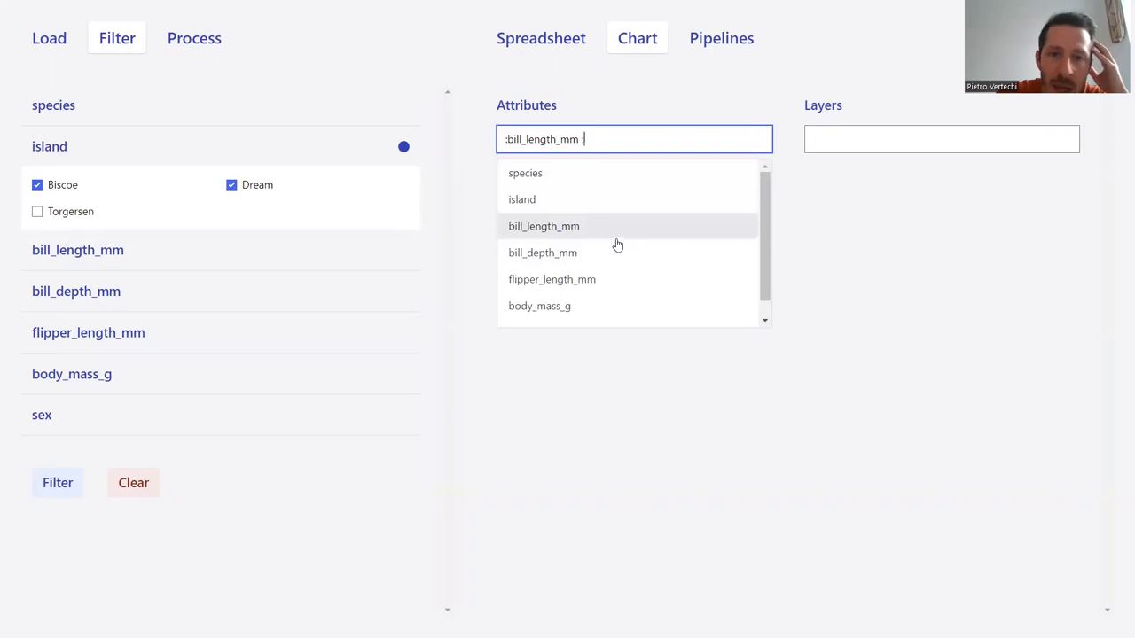
text(:bill_depth_mm color:species col:island)
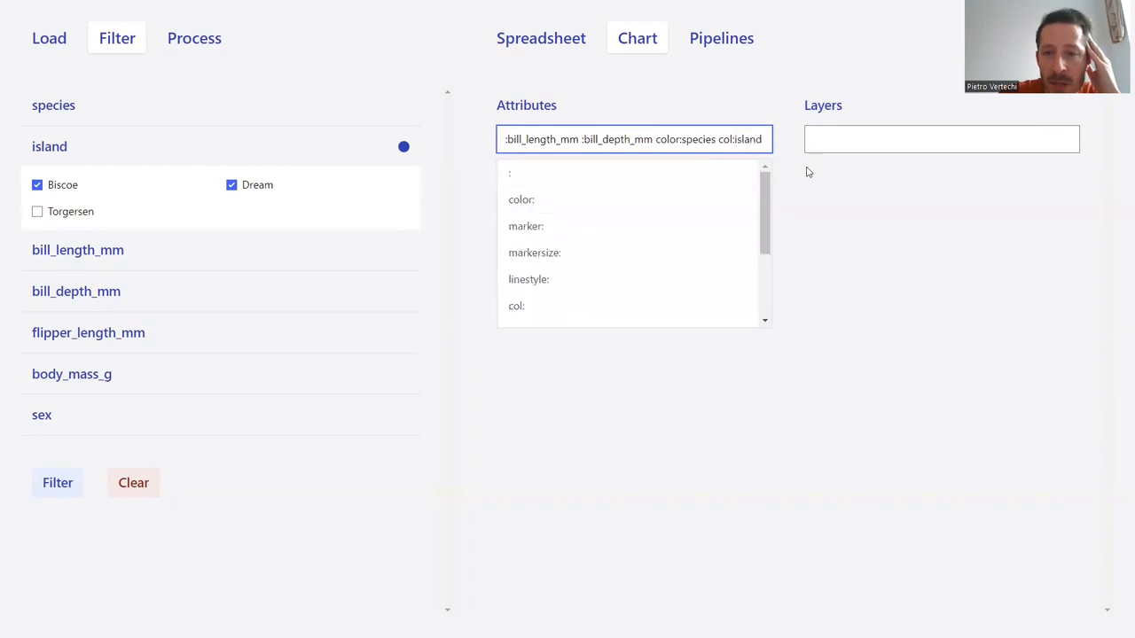
text(scatter +)
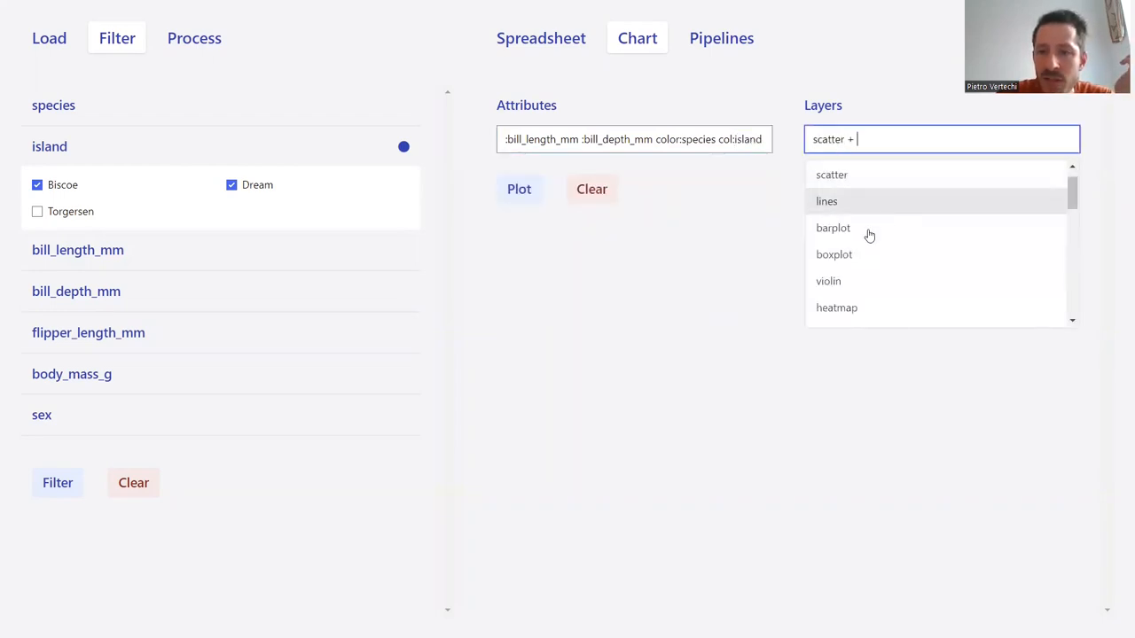
Plot scatter with linear fits, giving Biscoe and Dream panels coloured by species
scroll(down, 3)
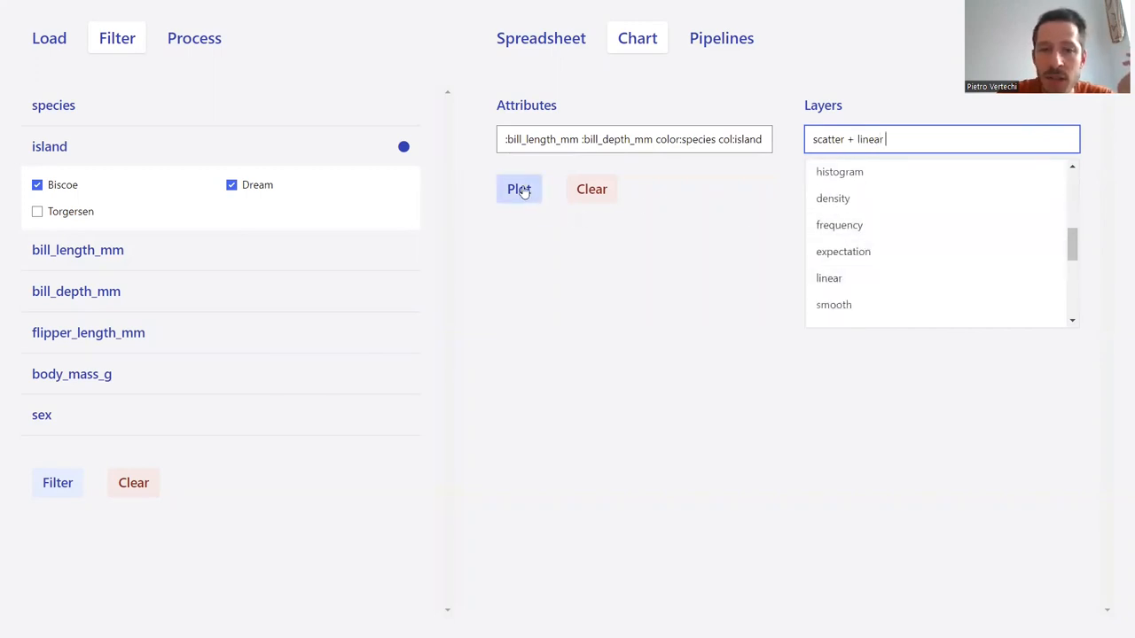
click(519, 189)
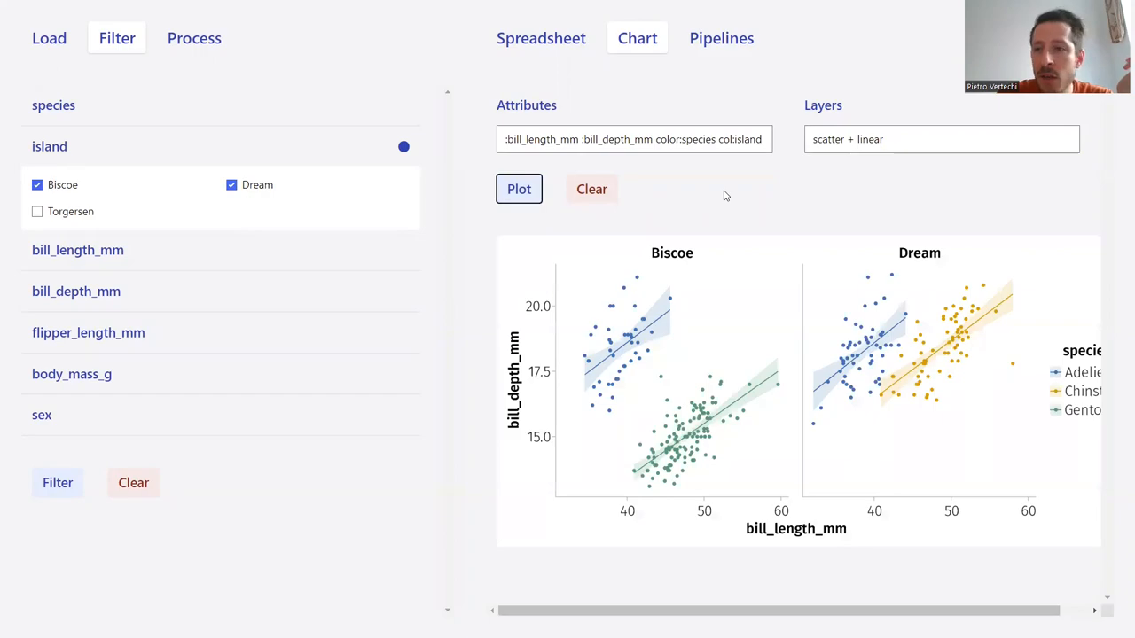